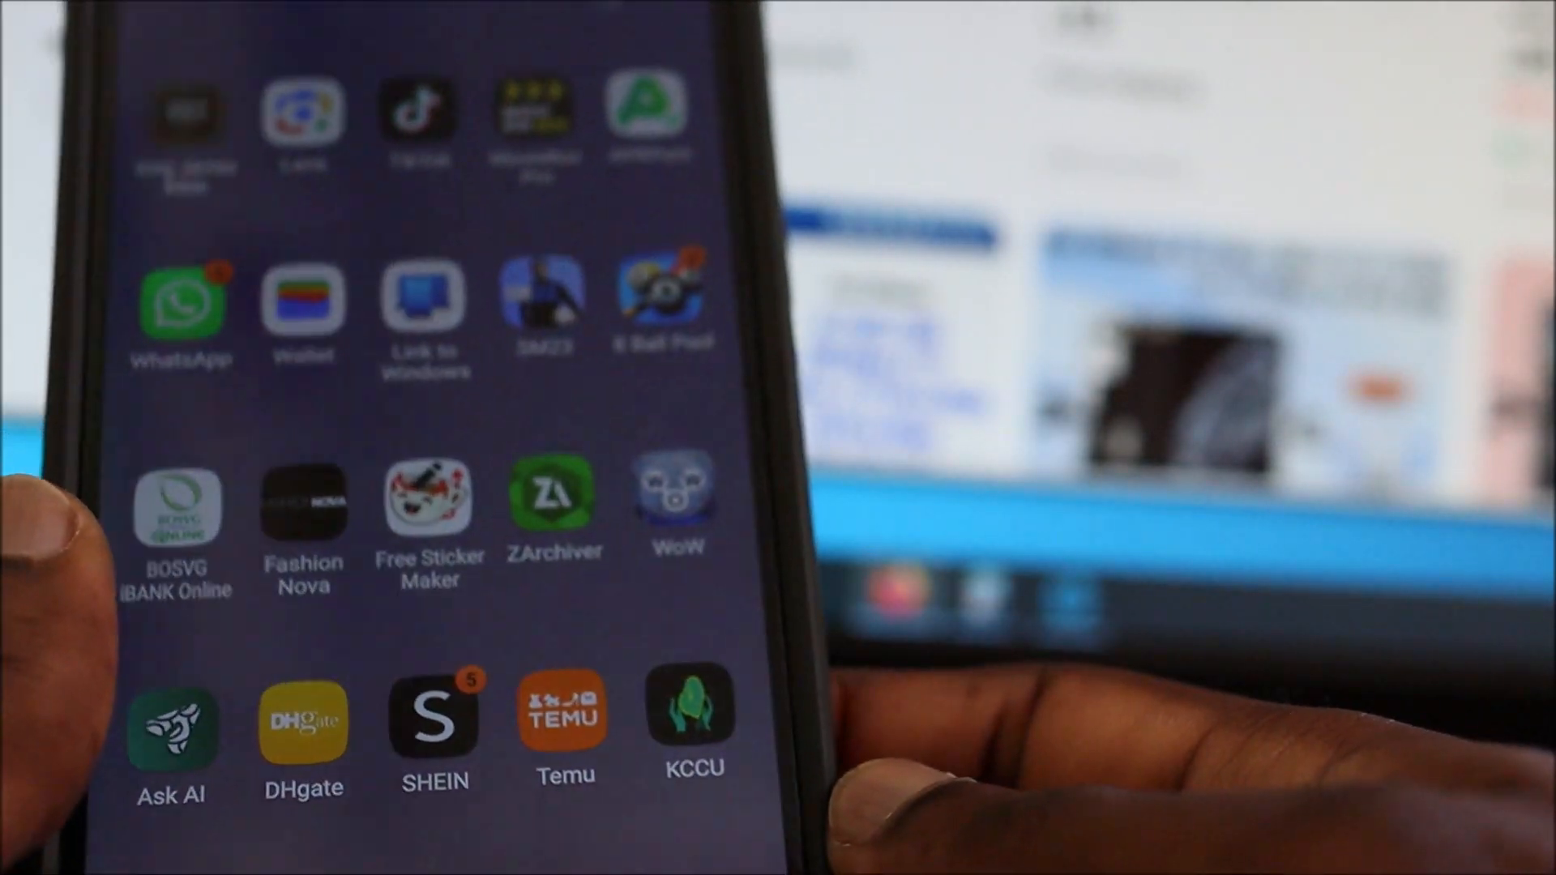
# - Dismiss the File transfer prompt that appeared after plugging the phone into the PC
pyautogui.scroll(-3)
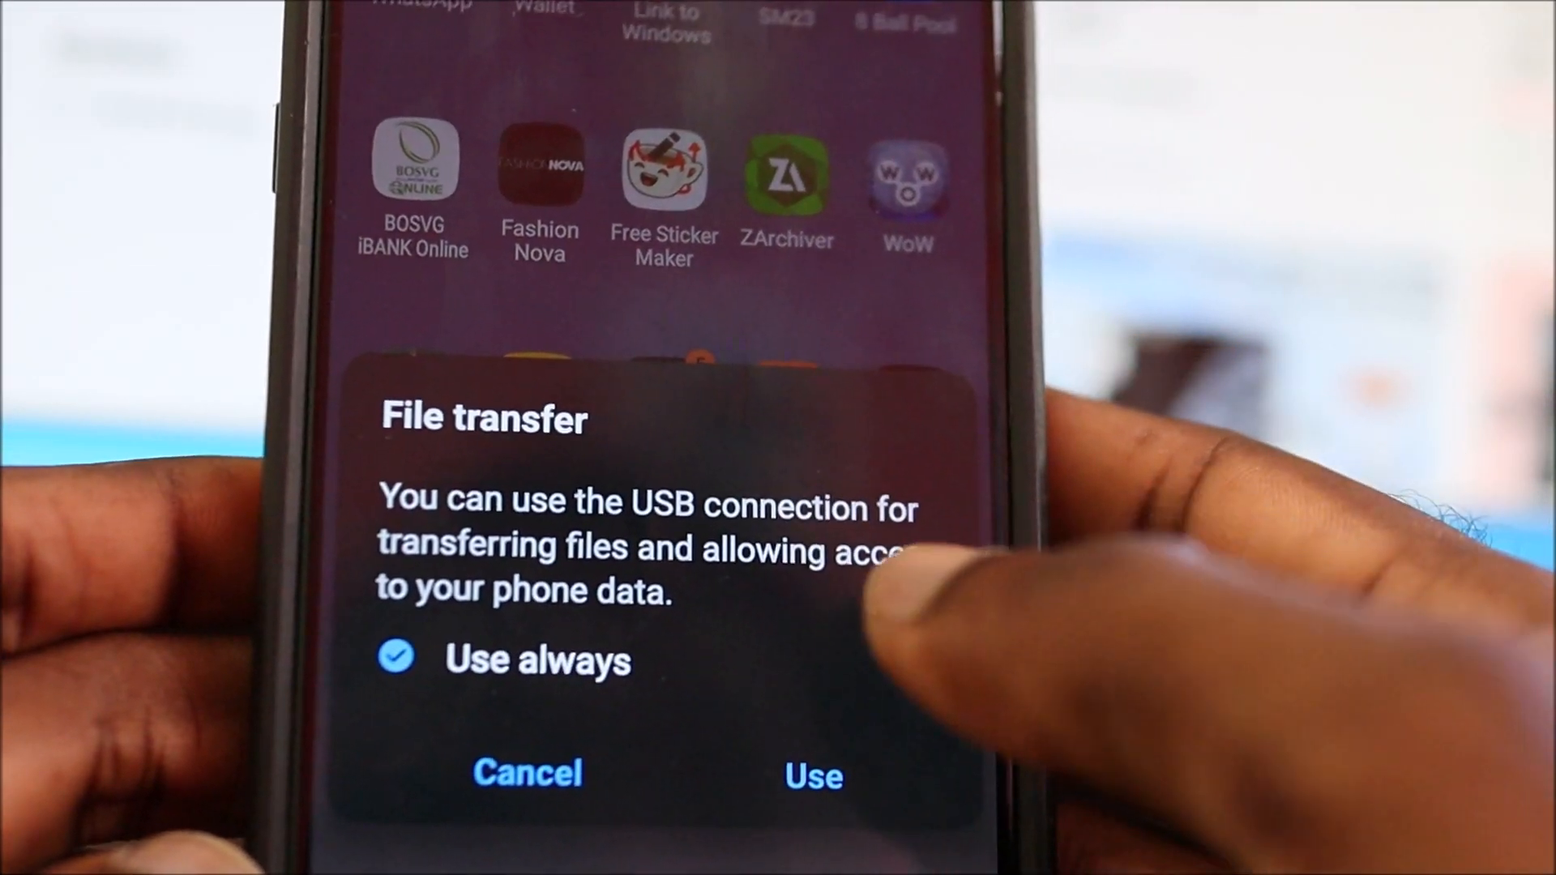
pyautogui.click(813, 776)
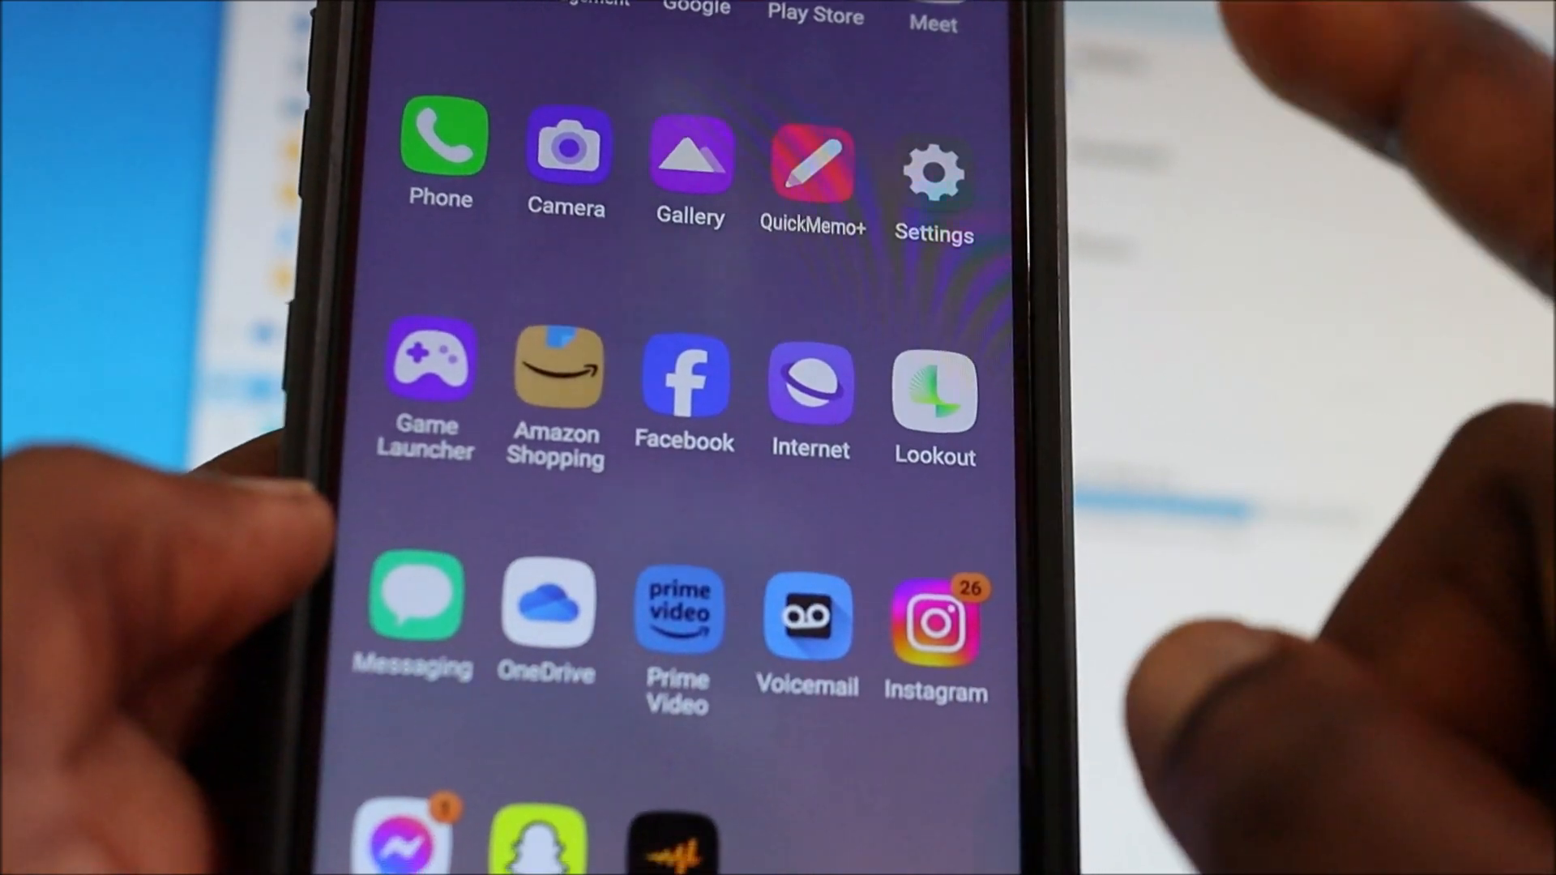
# - From the USB notification, choose File transfer instead of charging only
pyautogui.scroll(-3)
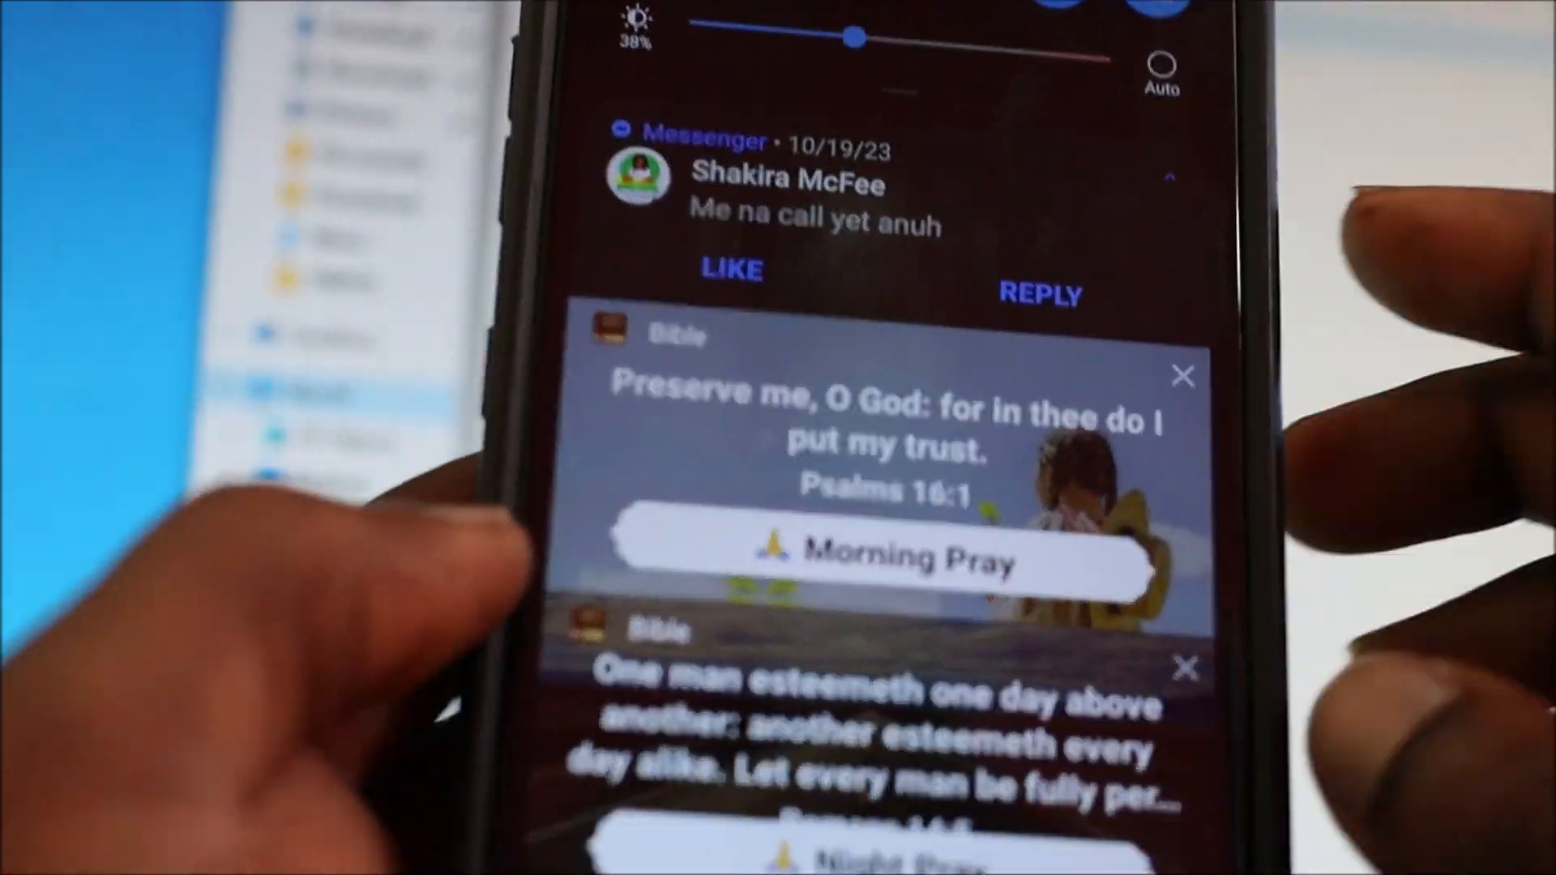
pyautogui.scroll(-3)
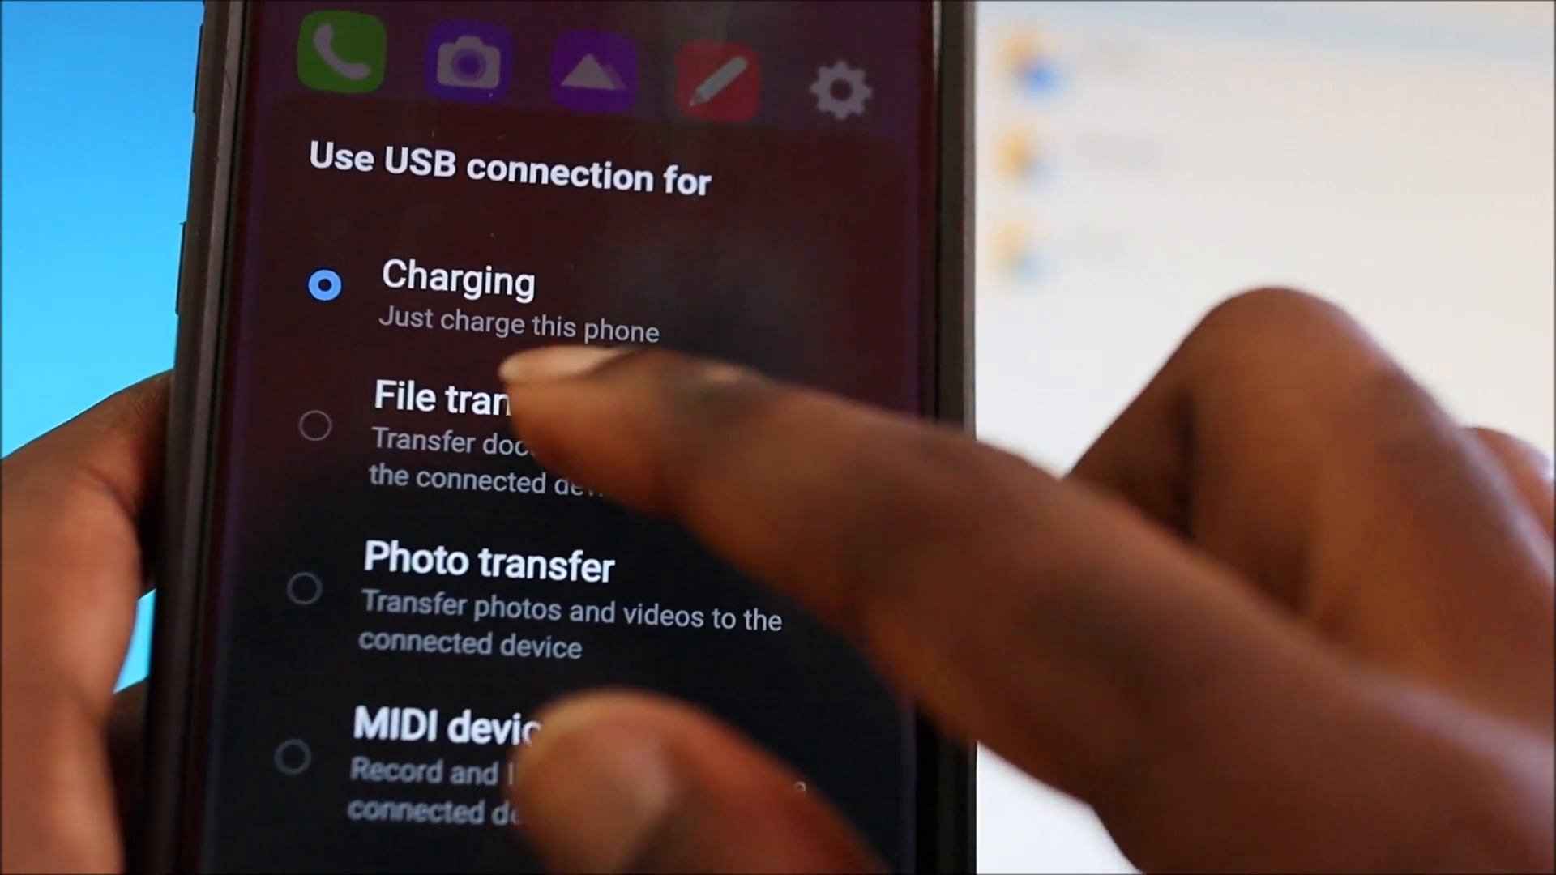
pyautogui.click(486, 398)
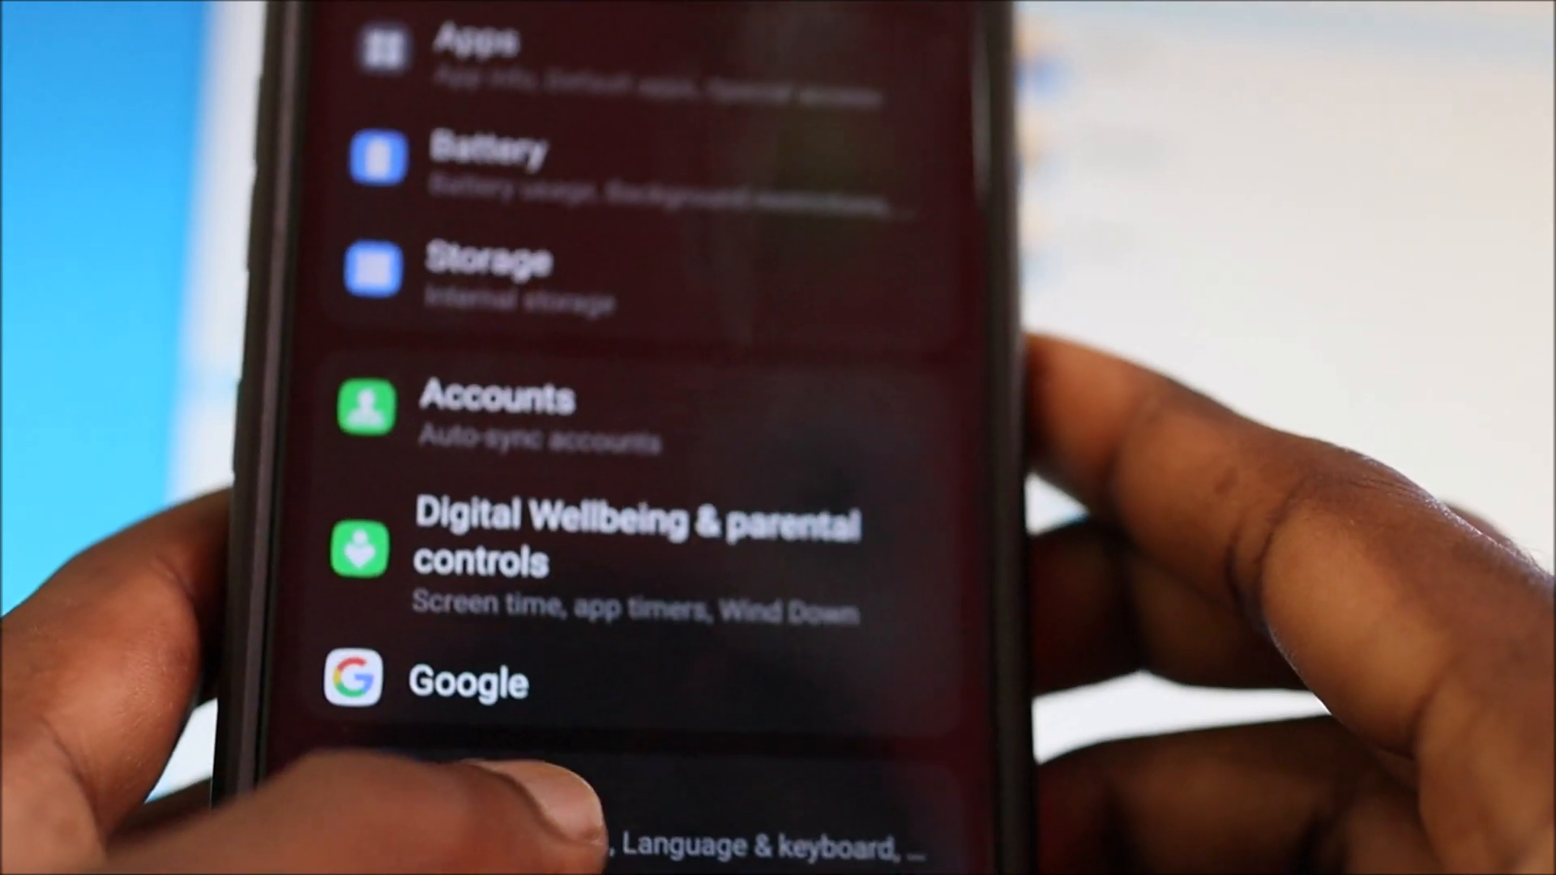
# - In About phone > Software information, tap Build number repeatedly to unlock Developer options
pyautogui.scroll(-3)
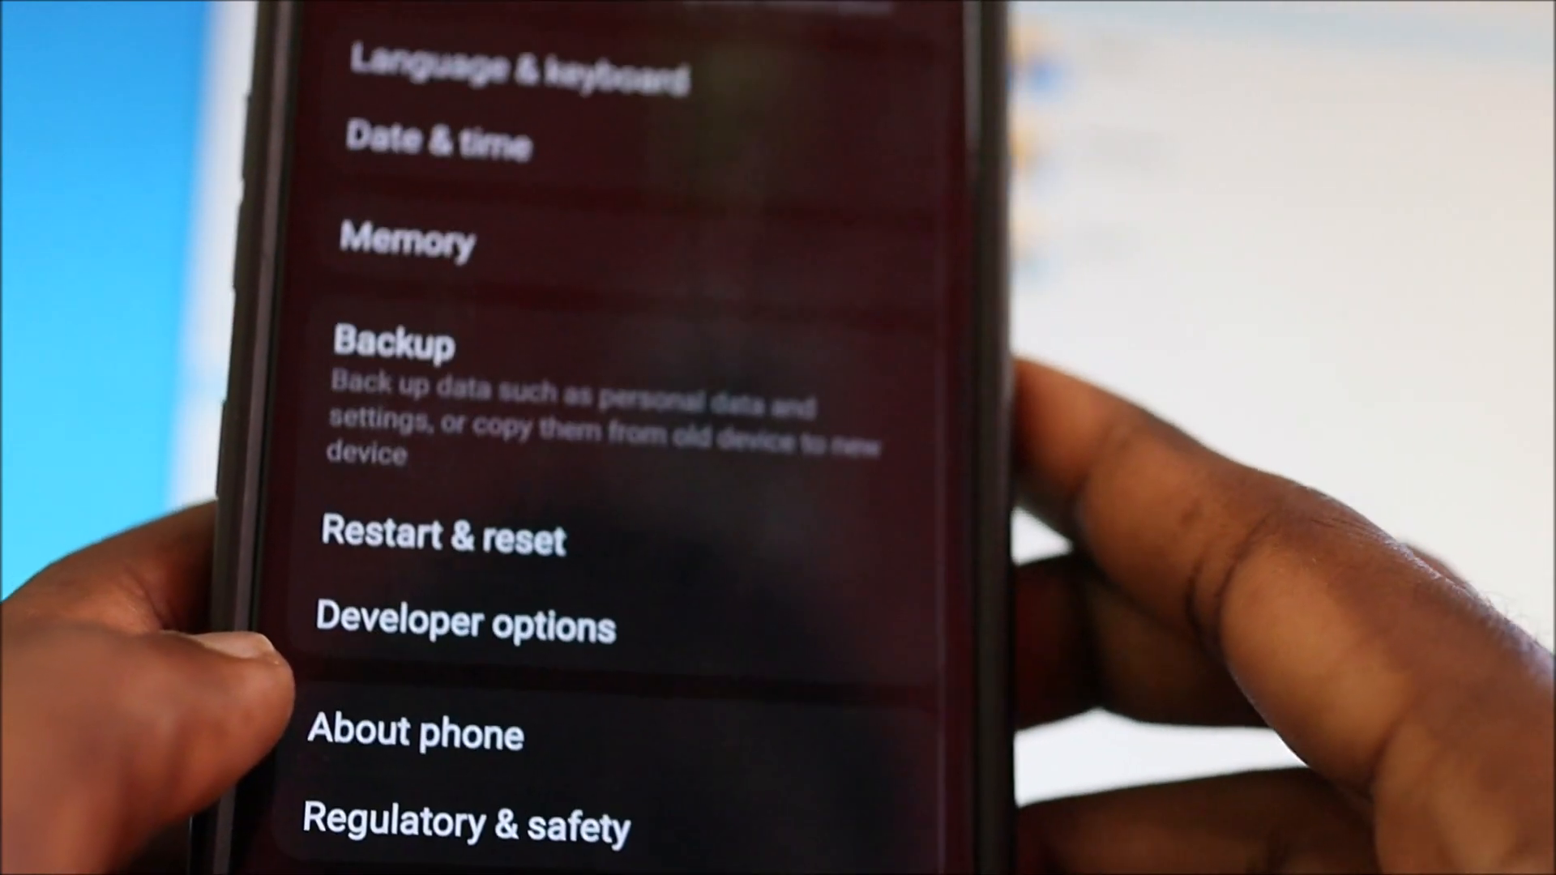
pyautogui.click(415, 733)
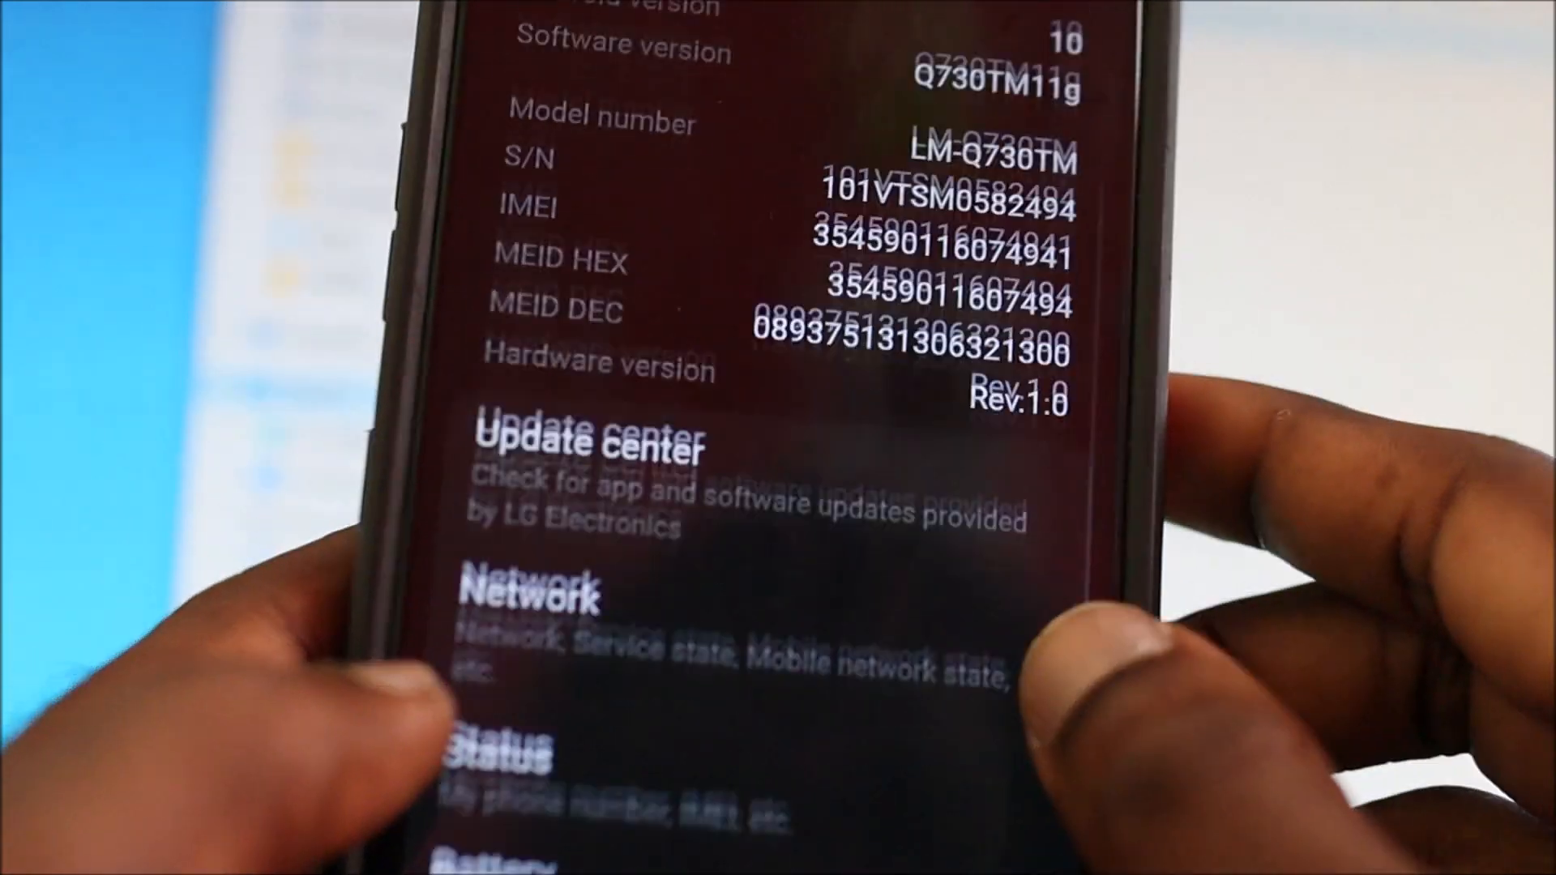
pyautogui.scroll(-3)
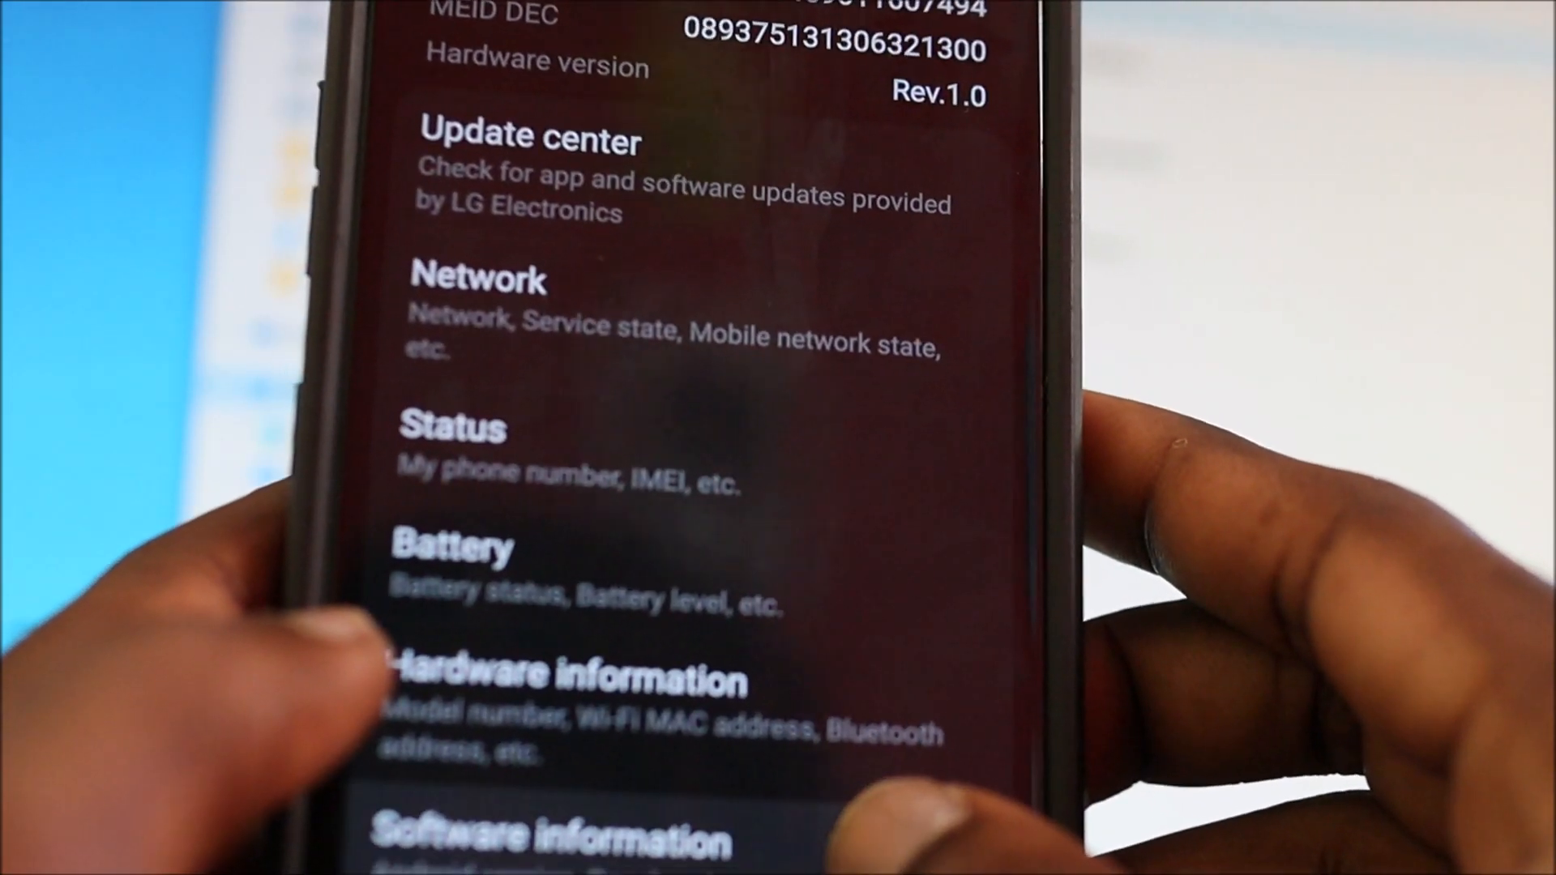
pyautogui.scroll(-3)
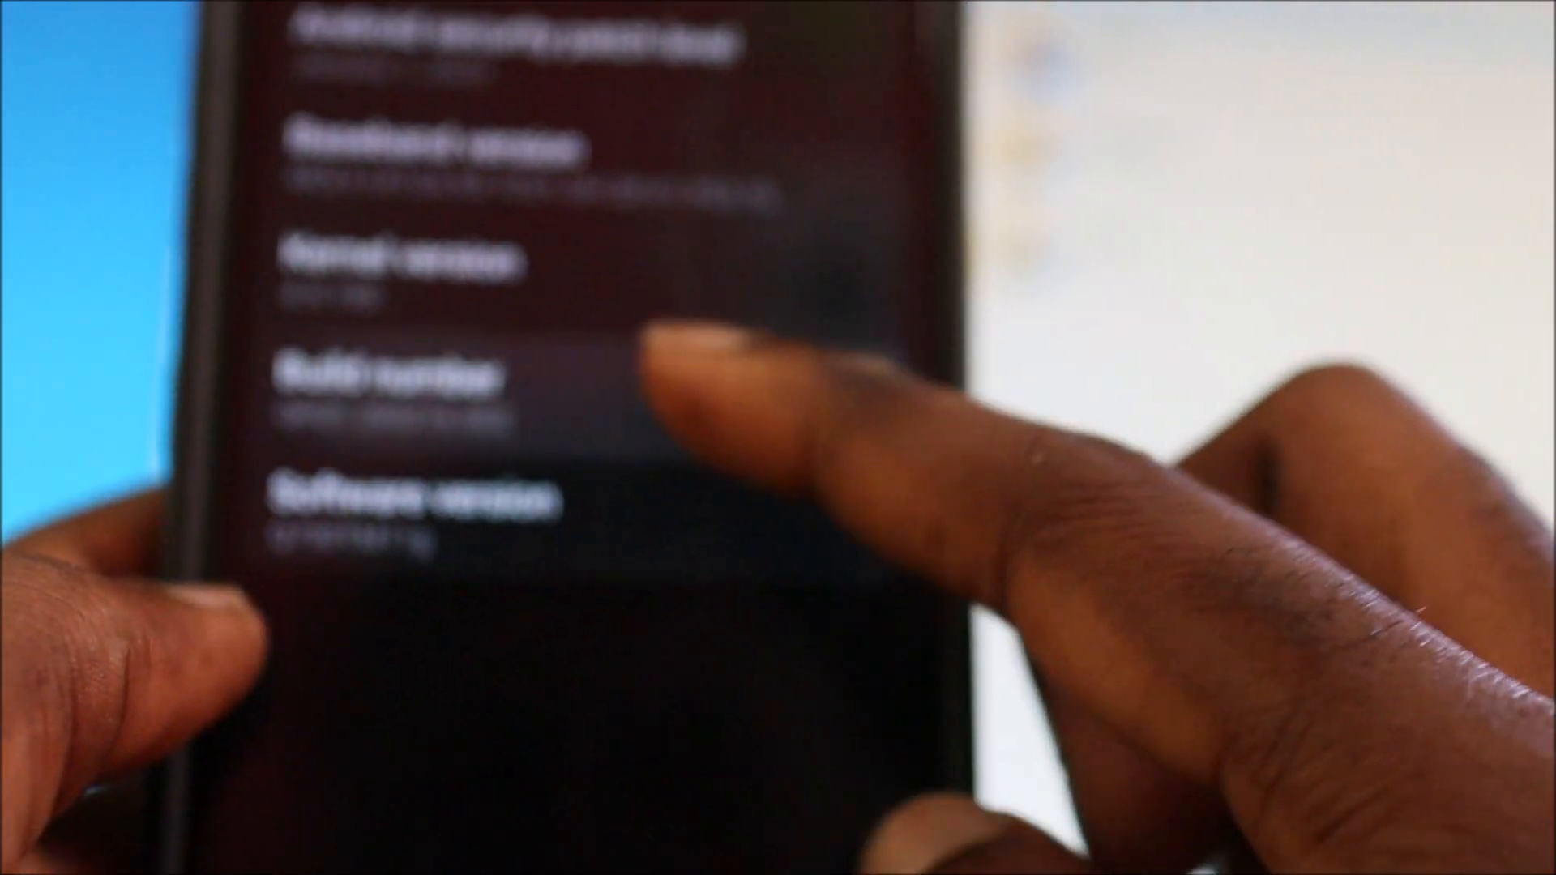
pyautogui.click(397, 387)
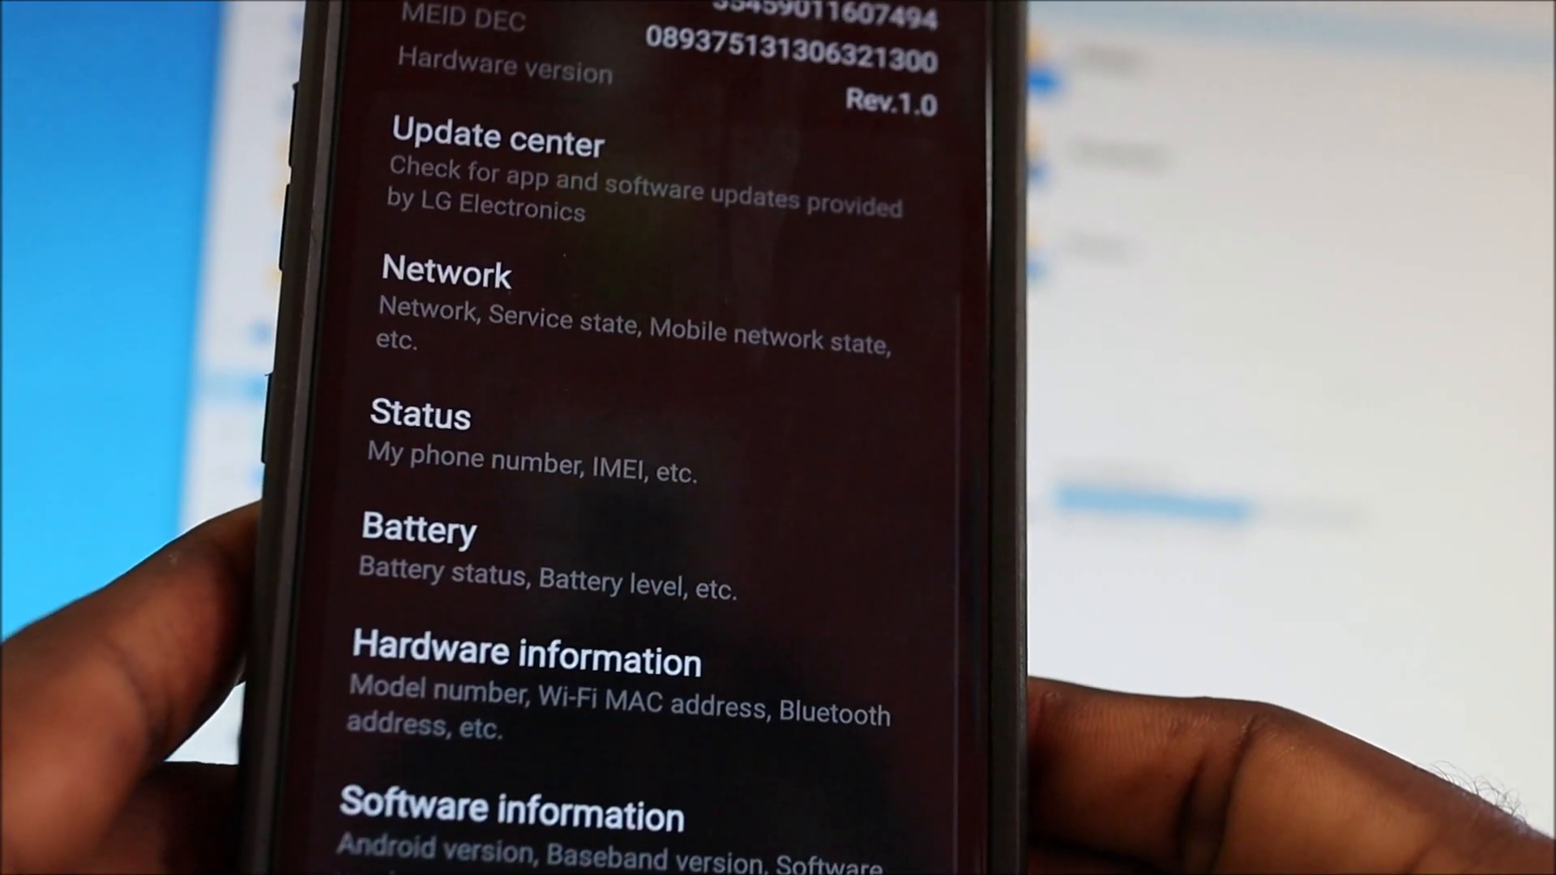
# - In Developer options, switch on USB debugging under the Debugging section
pyautogui.scroll(-3)
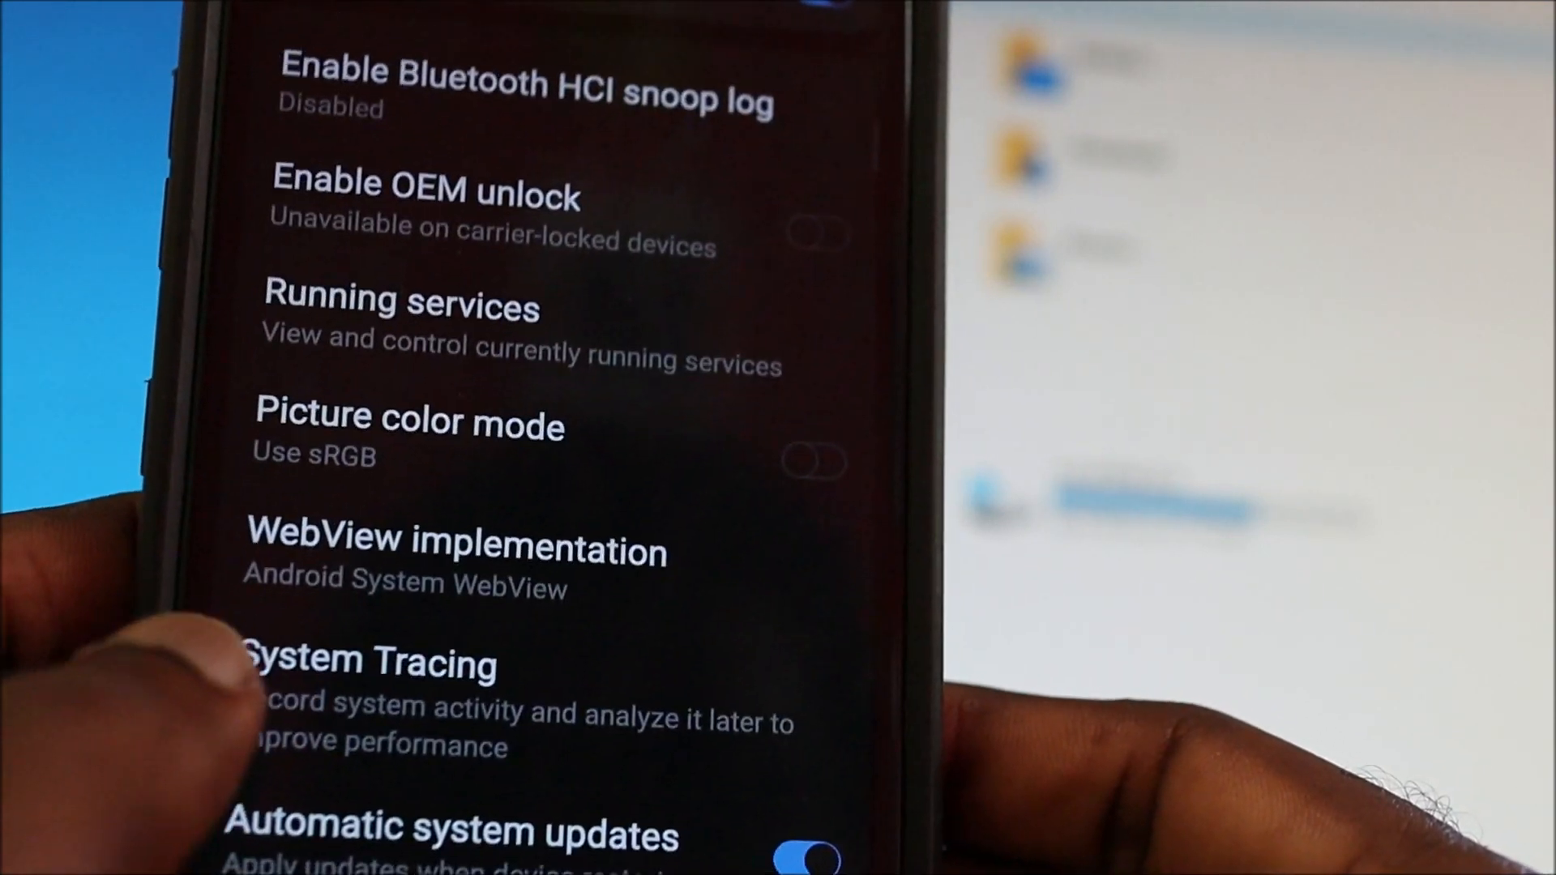
pyautogui.scroll(-3)
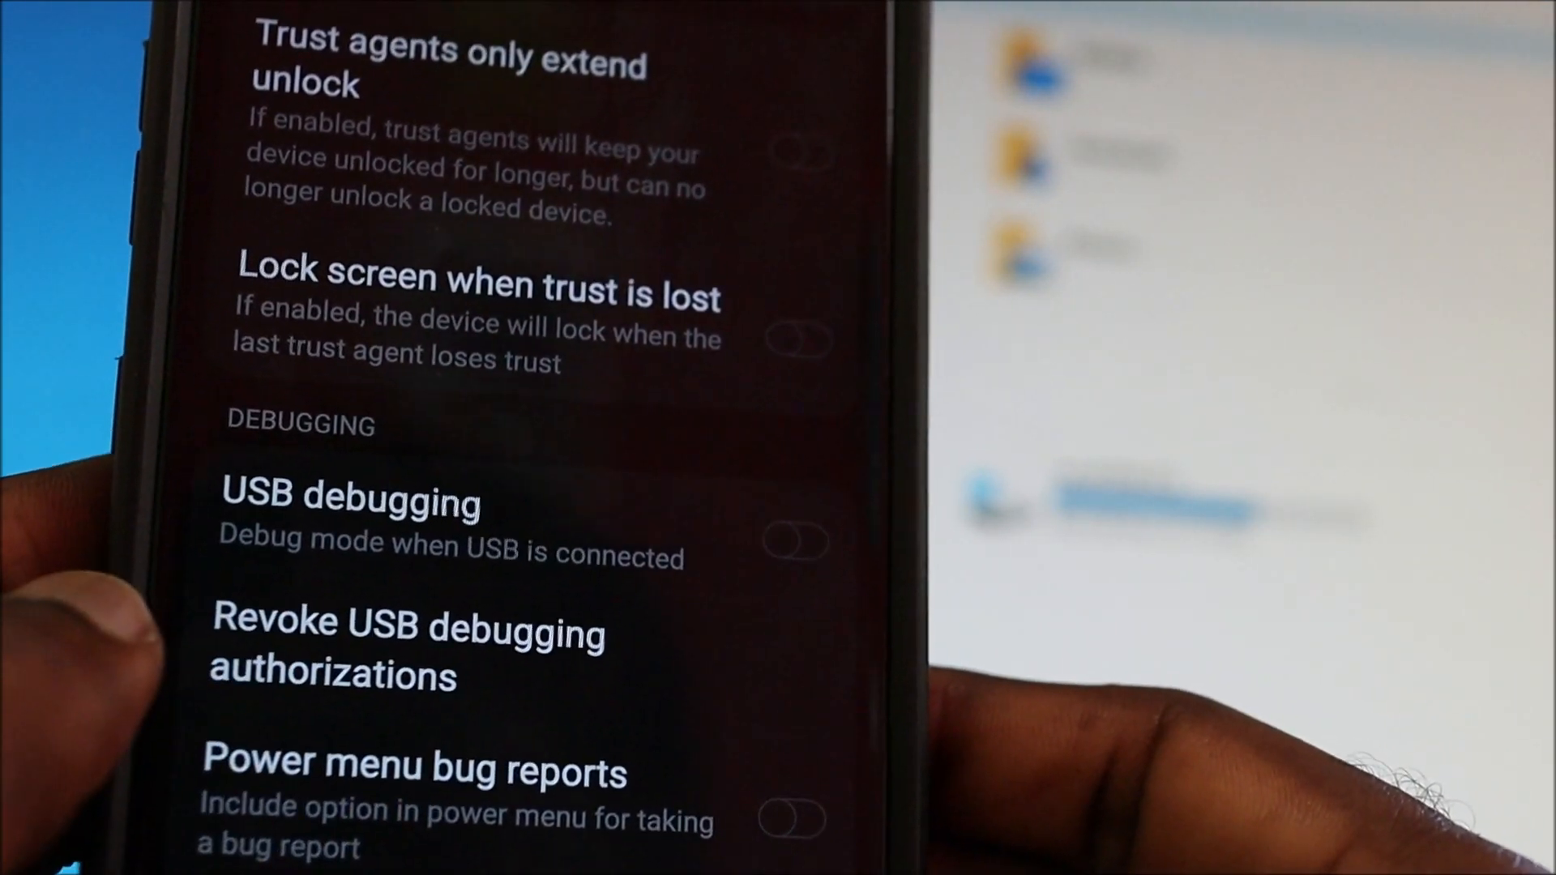
pyautogui.click(793, 542)
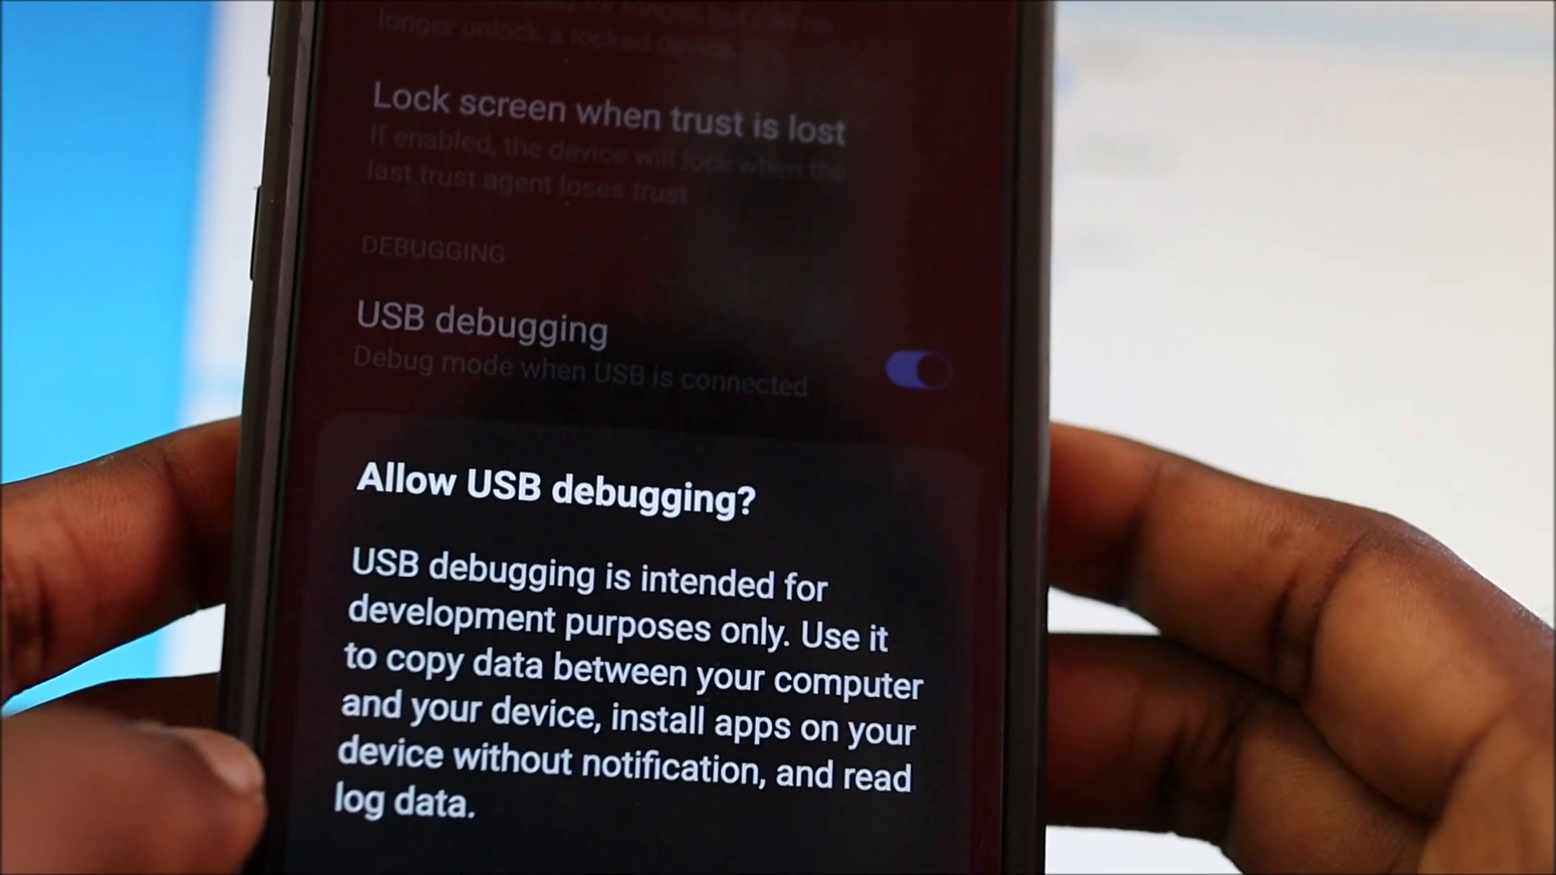